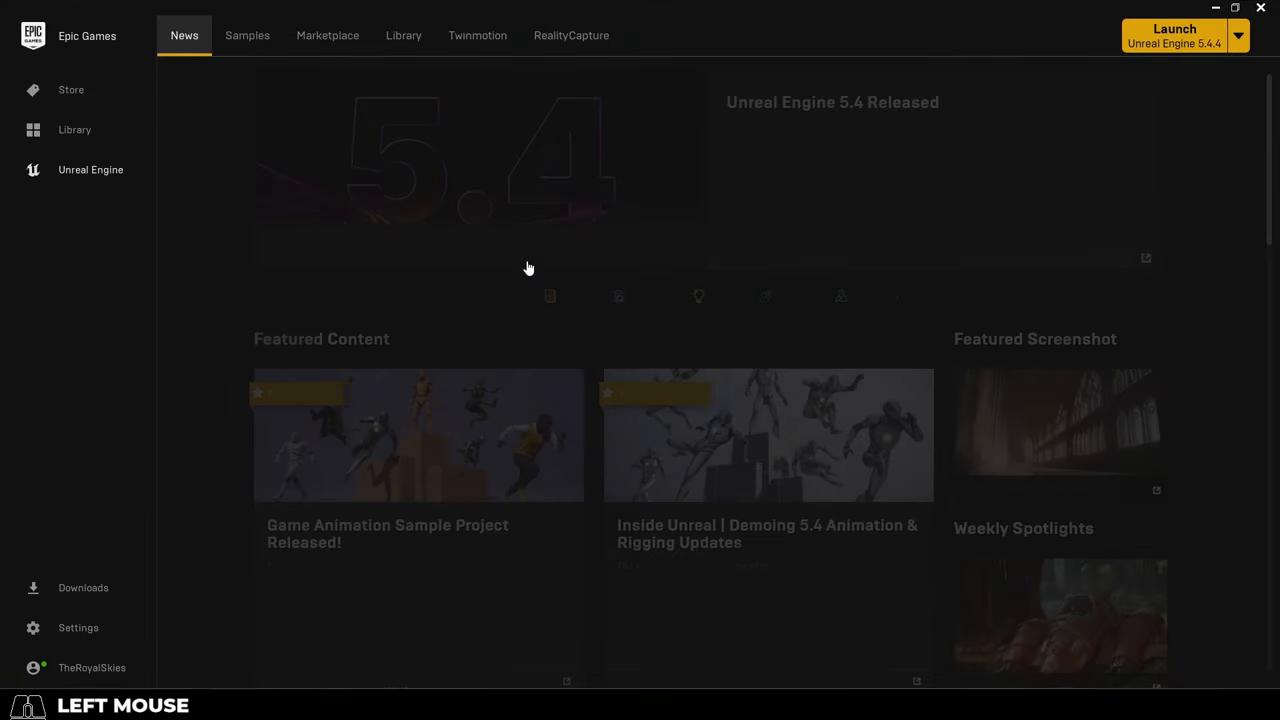
# - Launch Unreal Engine 5.4.4 from the Epic Games Launcher's Library
pyautogui.click(403, 35)
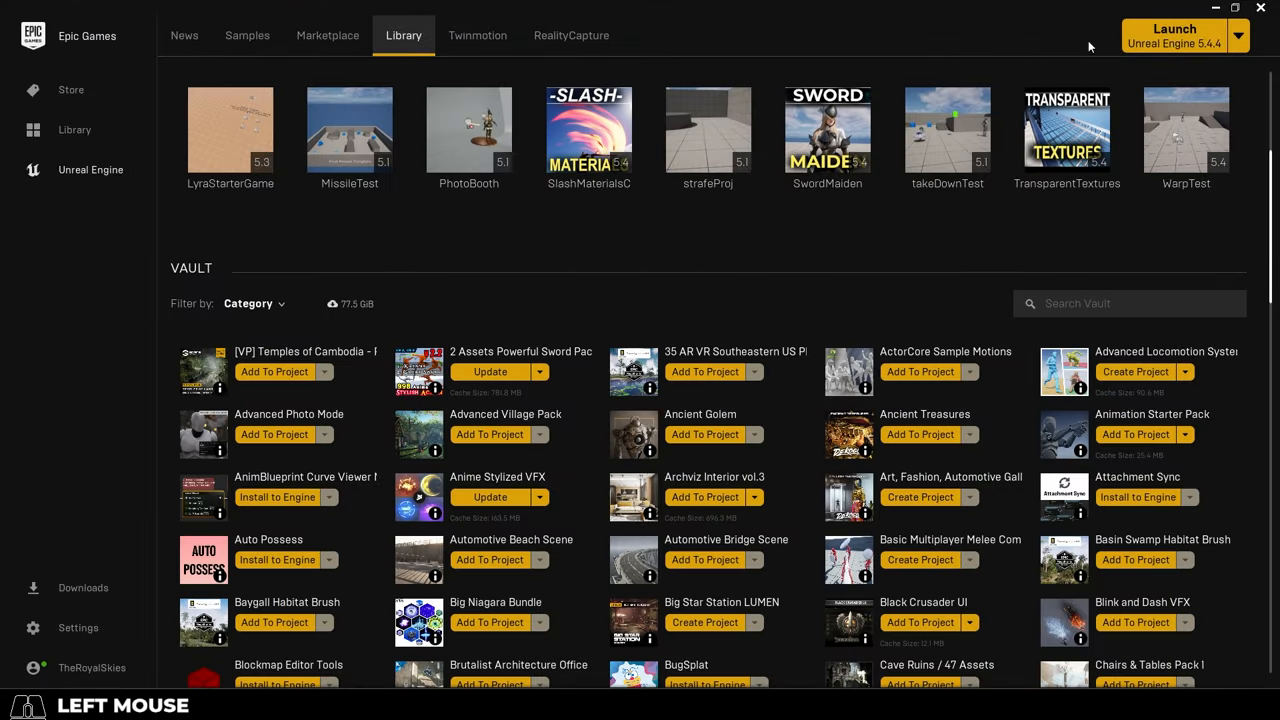
pyautogui.click(184, 35)
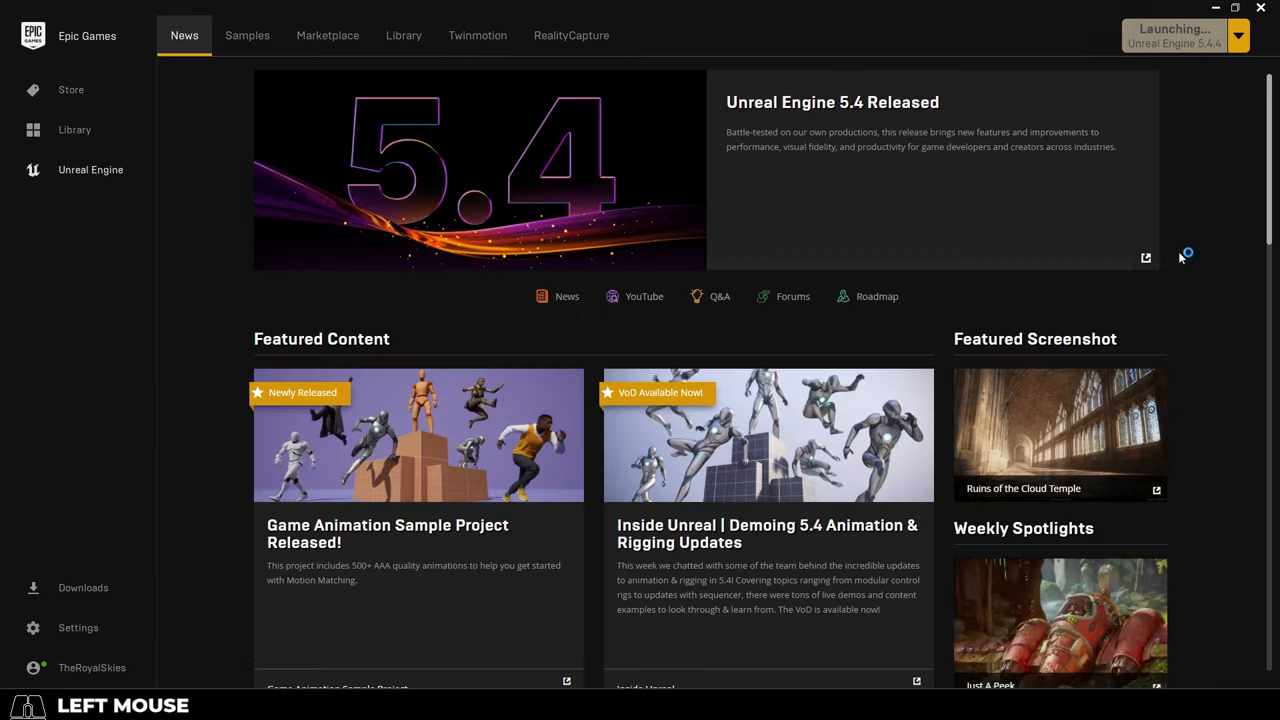
pyautogui.click(1174, 35)
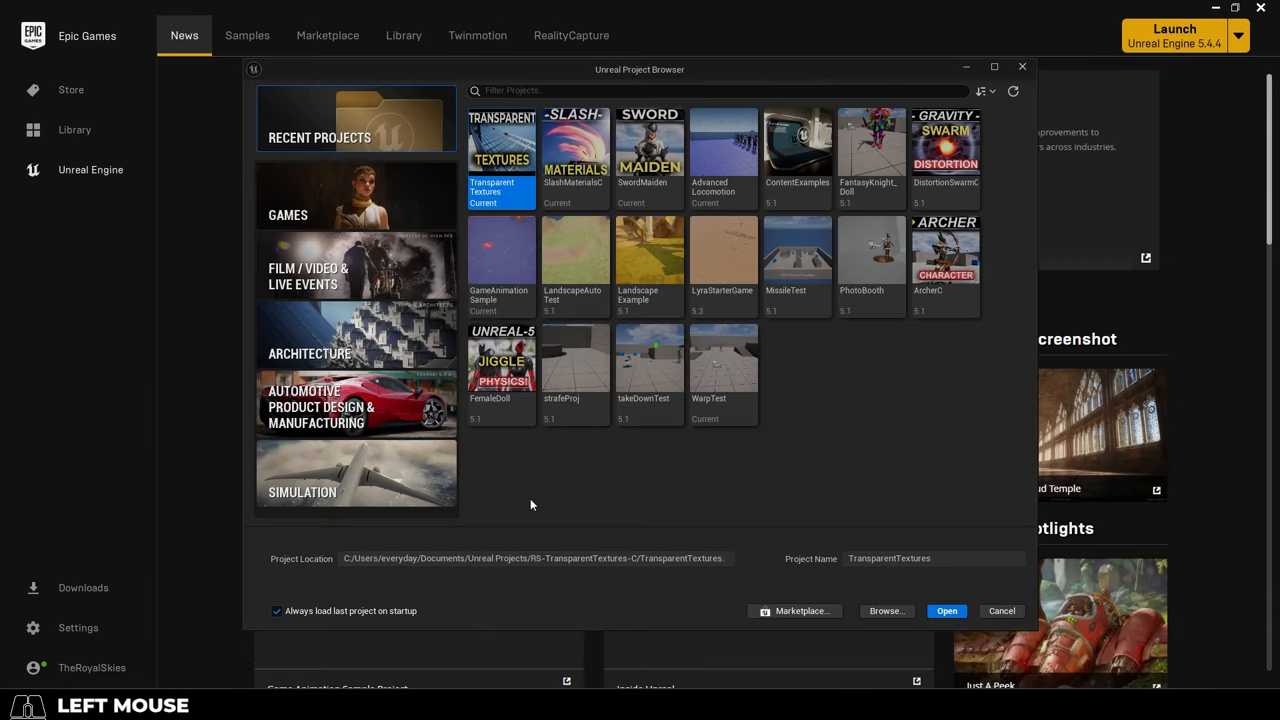
# - Open the FemaleDoll project and convert it in place to engine version 5.4
pyautogui.click(501, 360)
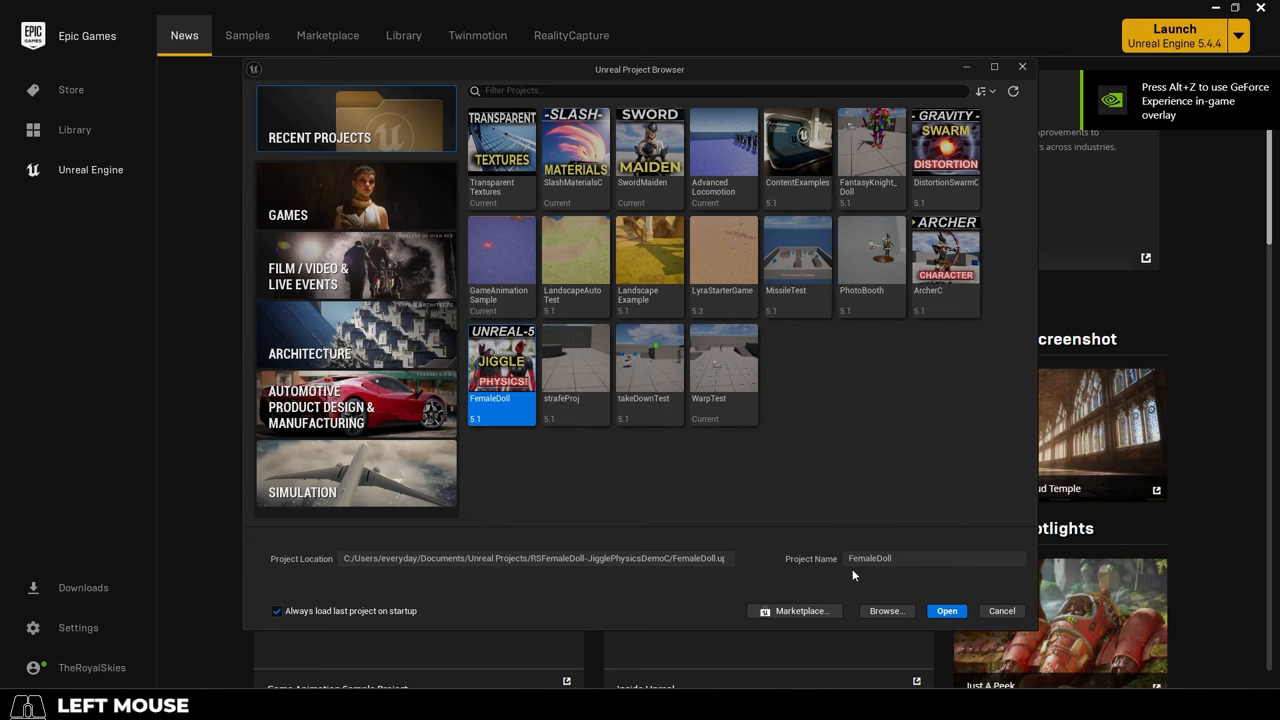
pyautogui.doubleClick(501, 360)
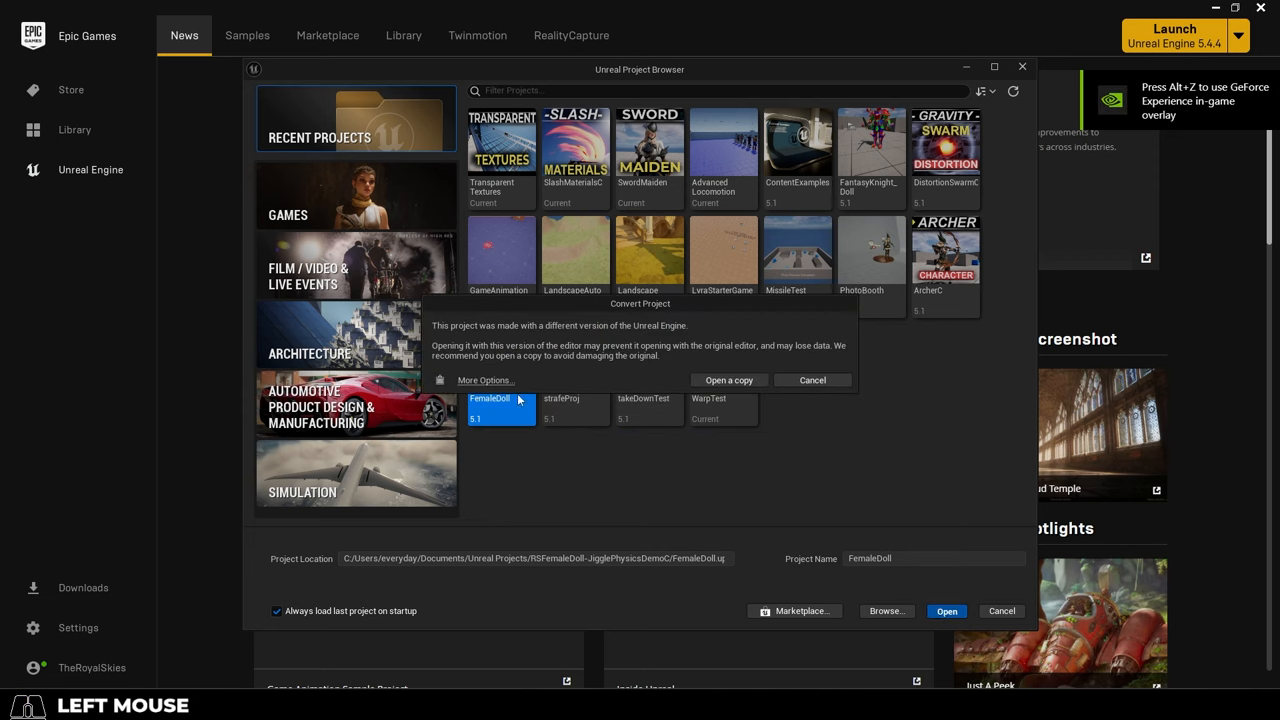
pyautogui.click(485, 380)
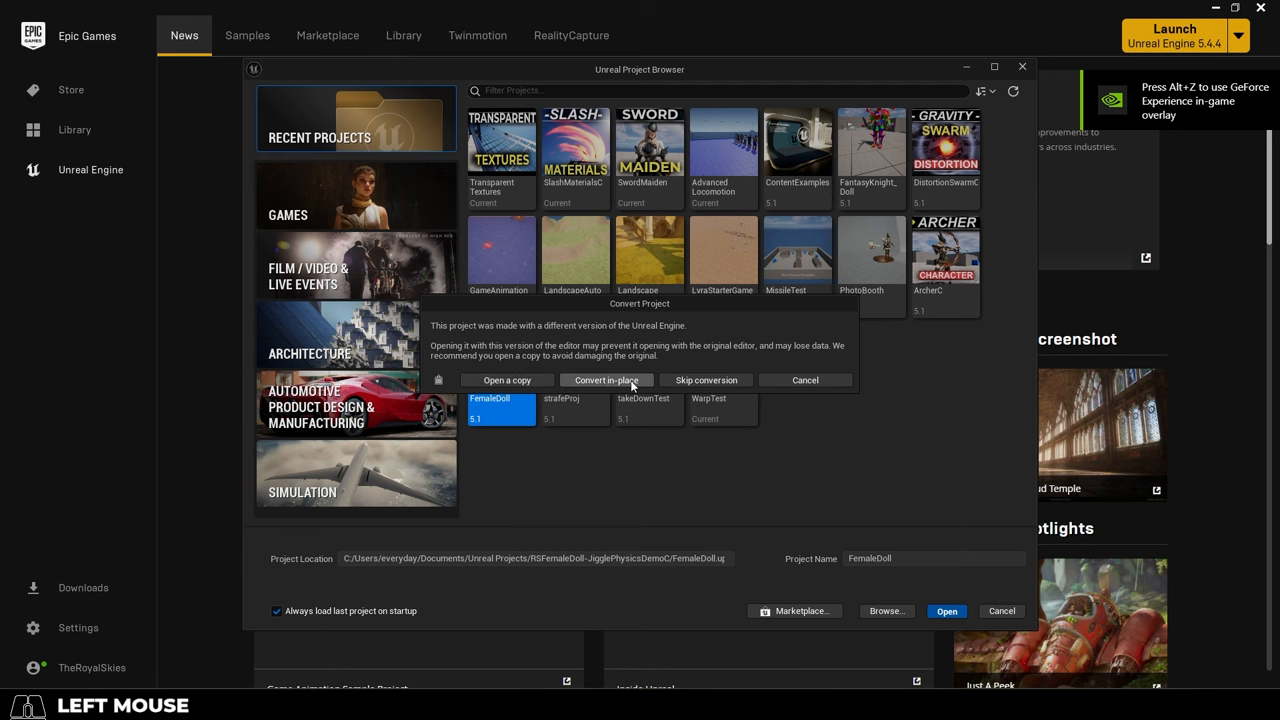
pyautogui.click(606, 380)
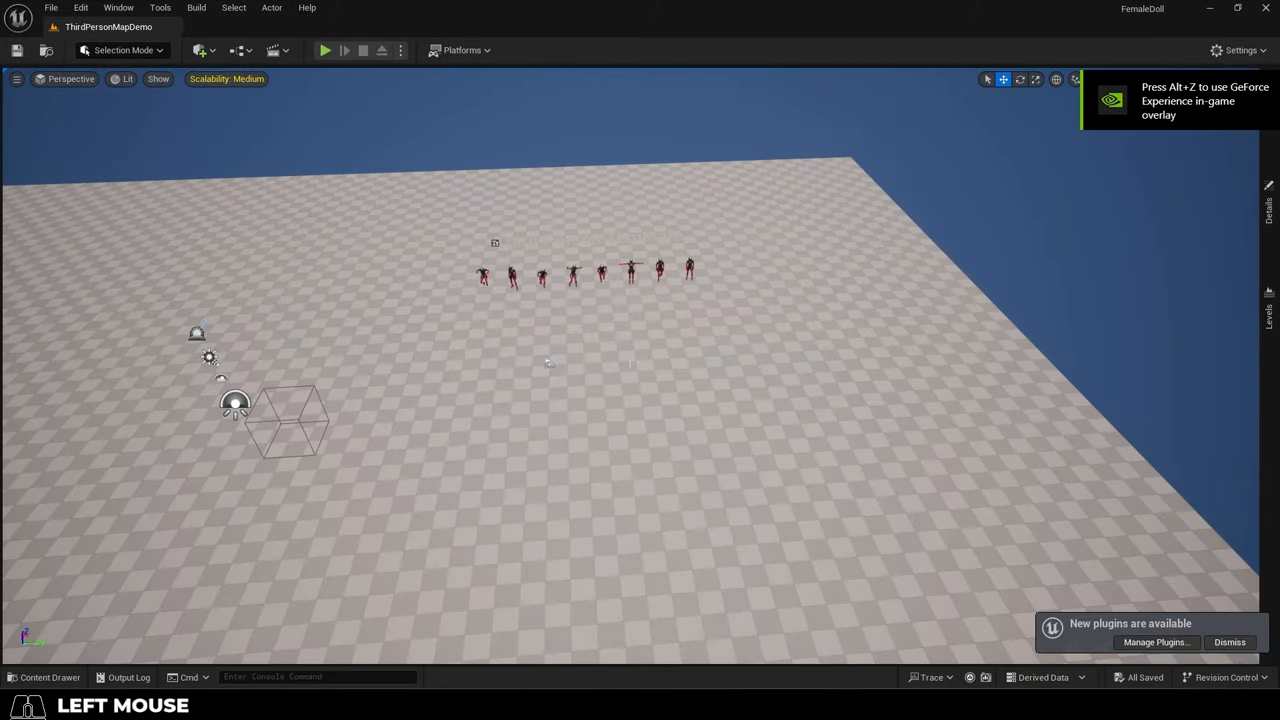
# - Dismiss the plugin notice and bring up the FXE_Distortion particle system
pyautogui.click(324, 50)
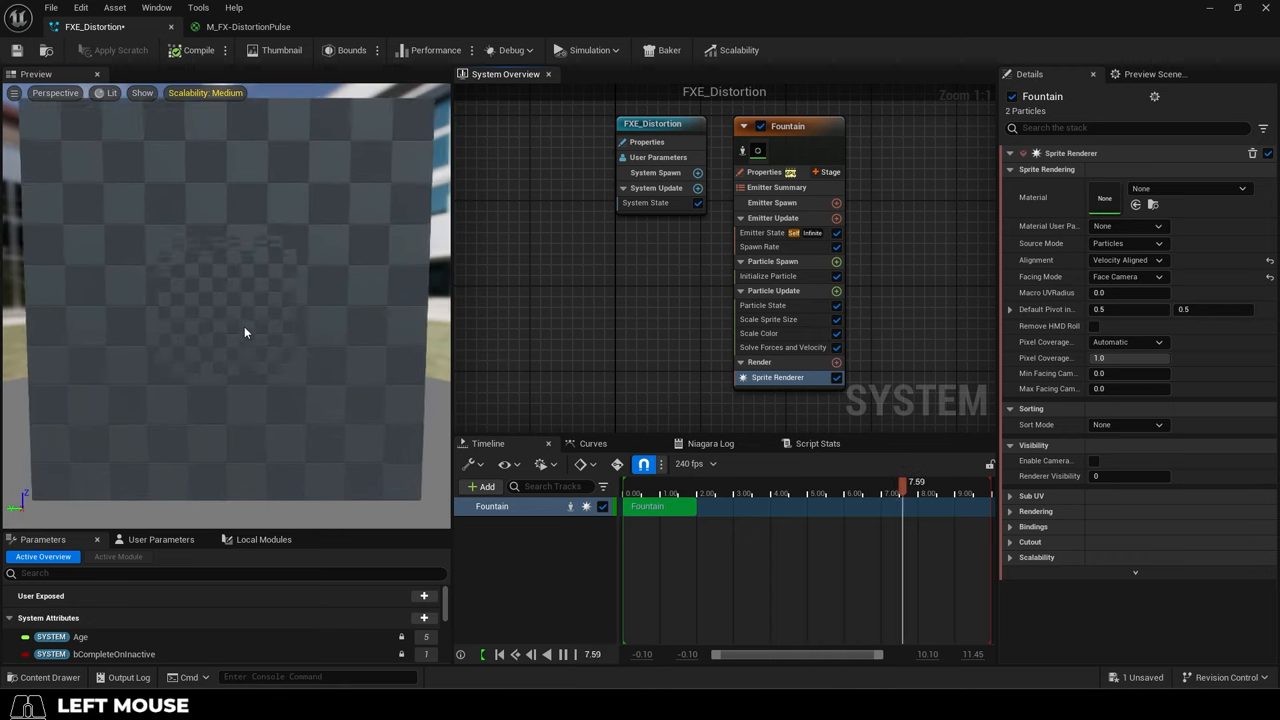
# - Inspect the M_FX-DistortionPulse material graph, then return to the FXE_Distortion particle system
pyautogui.click(248, 26)
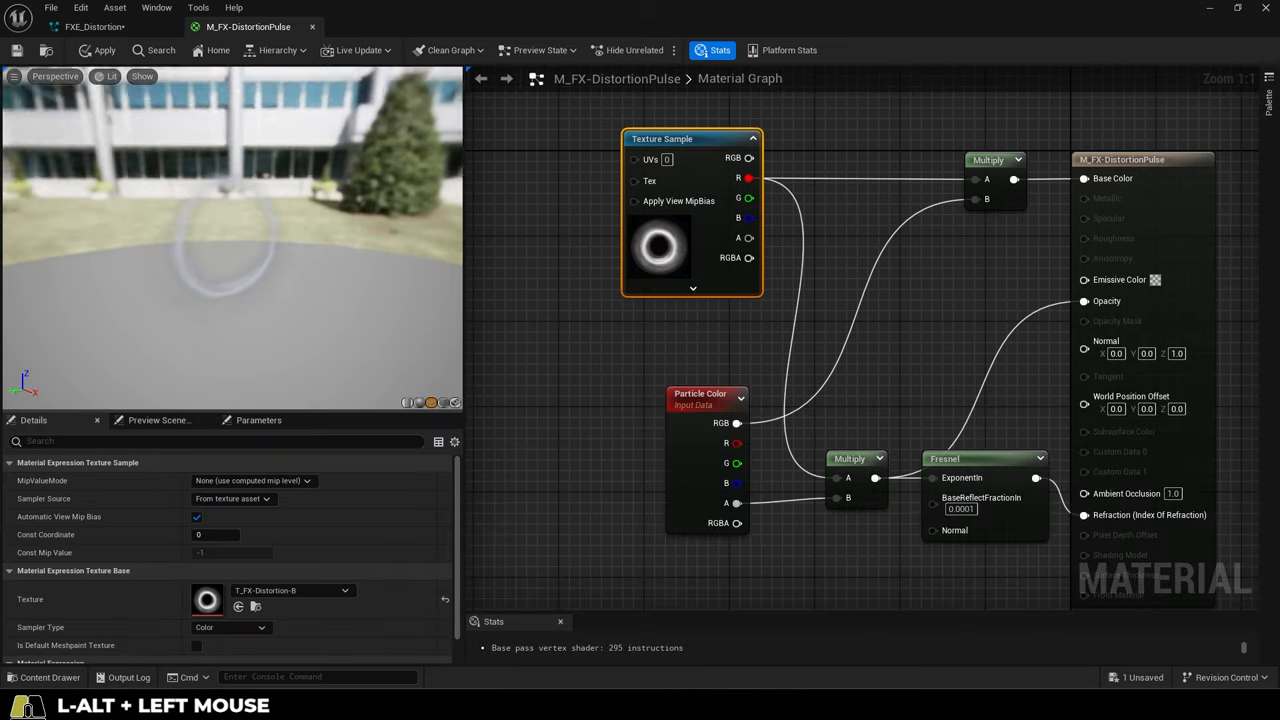
pyautogui.click(95, 26)
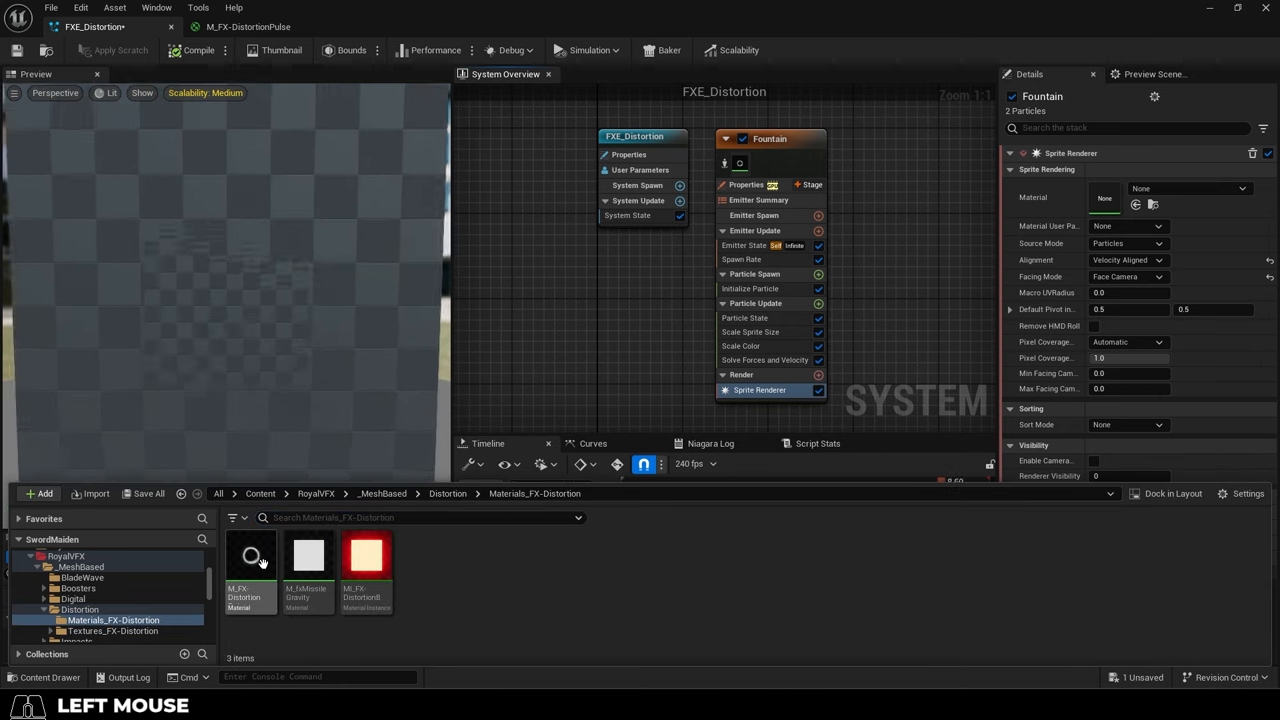
# - Assign M_FX-DistortionPulse to FXE_Distortion's Sprite Renderer, then view ArtStation particle-pack screenshots
pyautogui.click(250, 555)
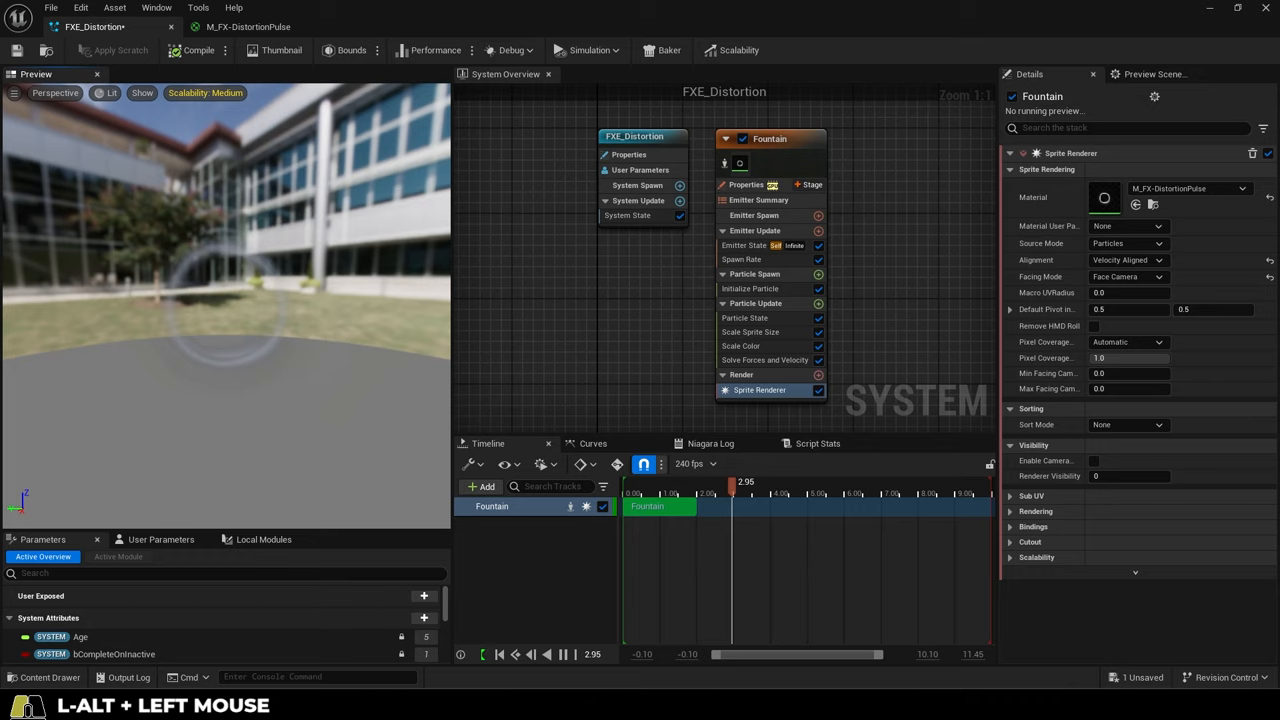
pyautogui.moveTo(731, 482); pyautogui.dragTo(810, 482)
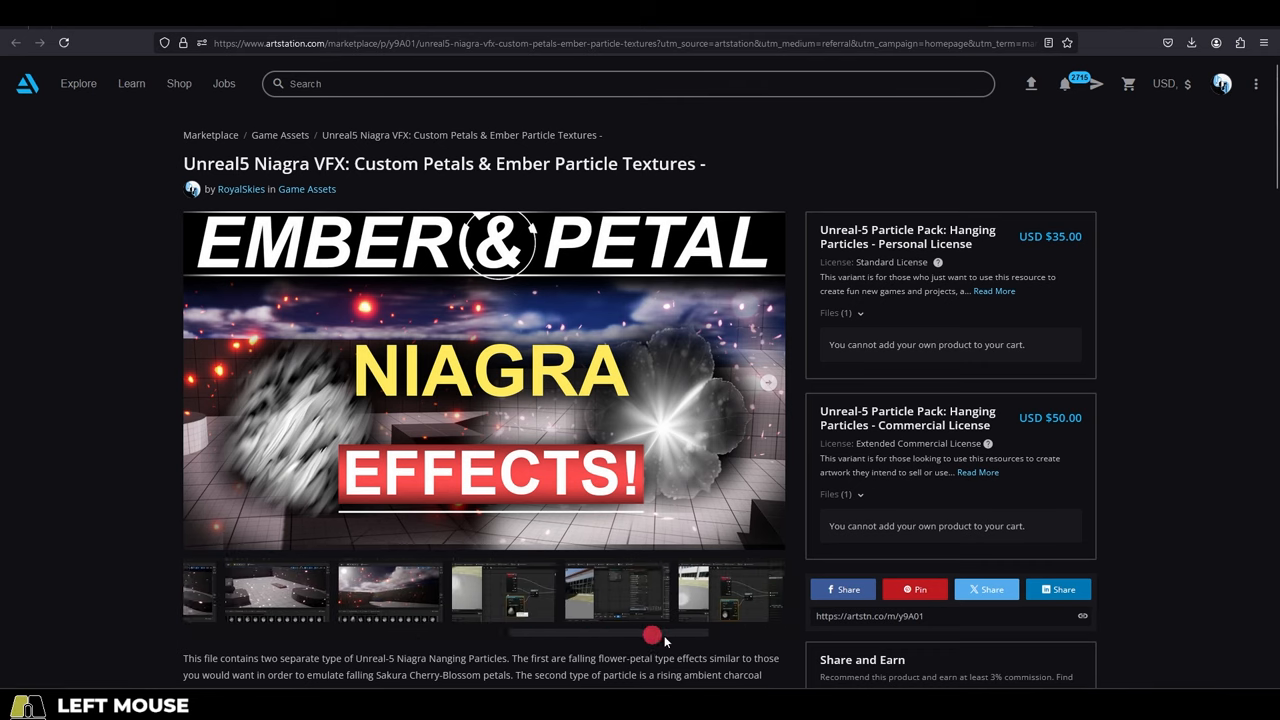
pyautogui.click(274, 590)
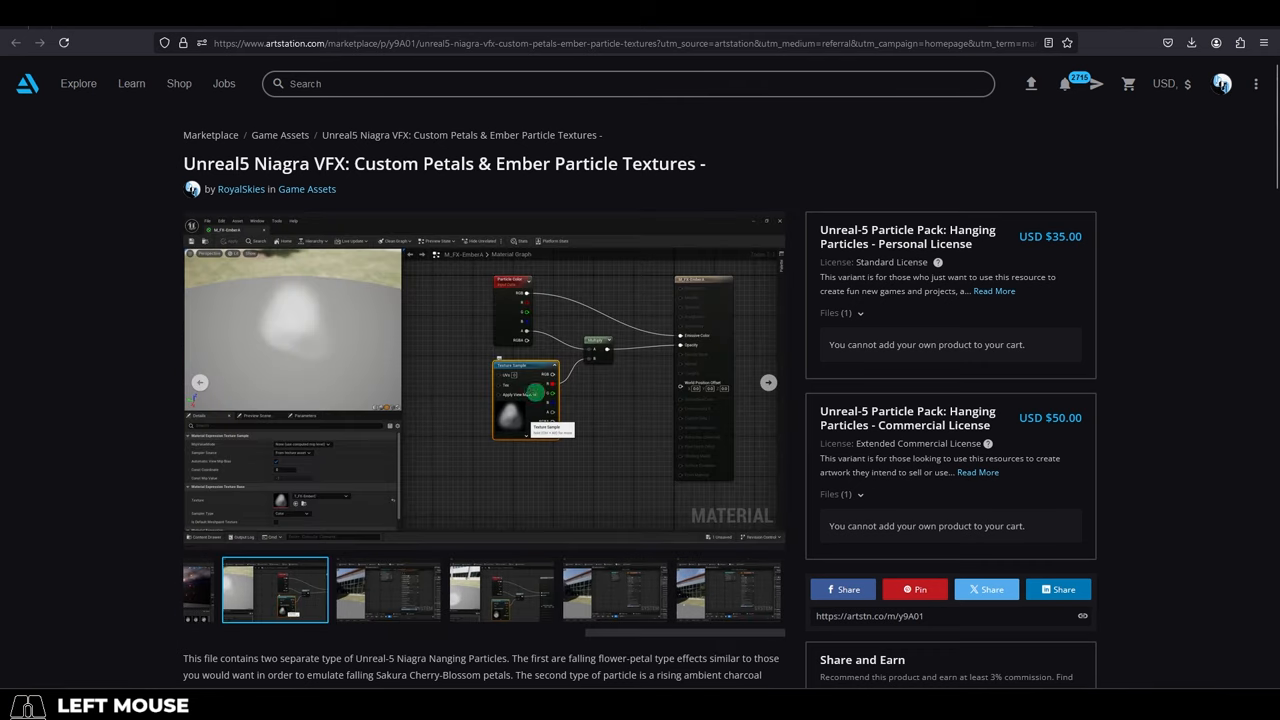
pyautogui.click(388, 590)
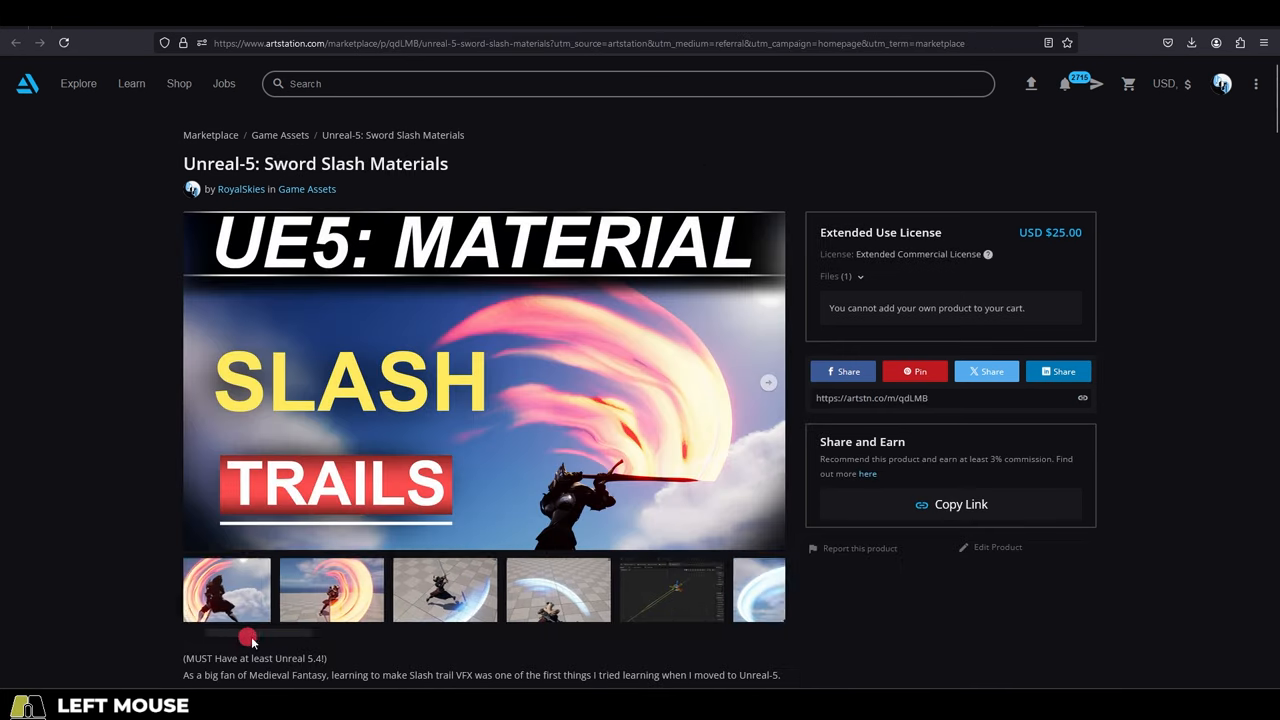
# - View four material-graph screenshots from the Sword Slash Materials gallery
pyautogui.click(533, 590)
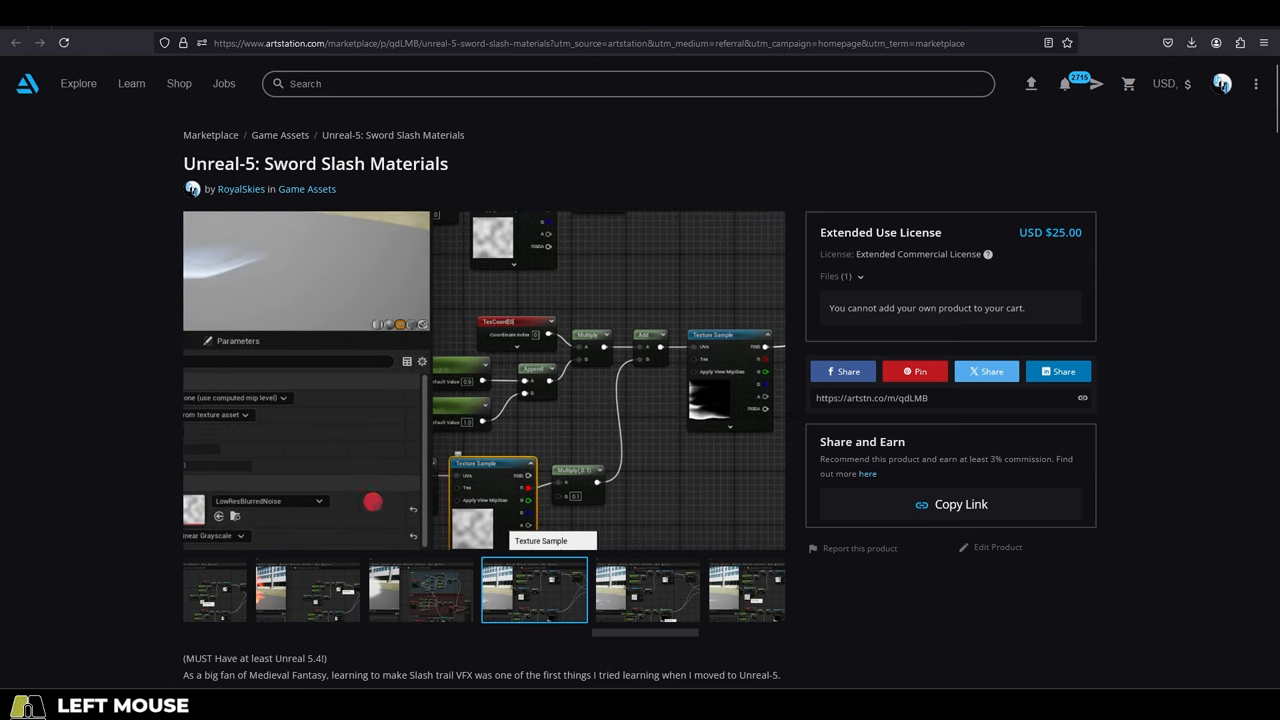
pyautogui.click(646, 589)
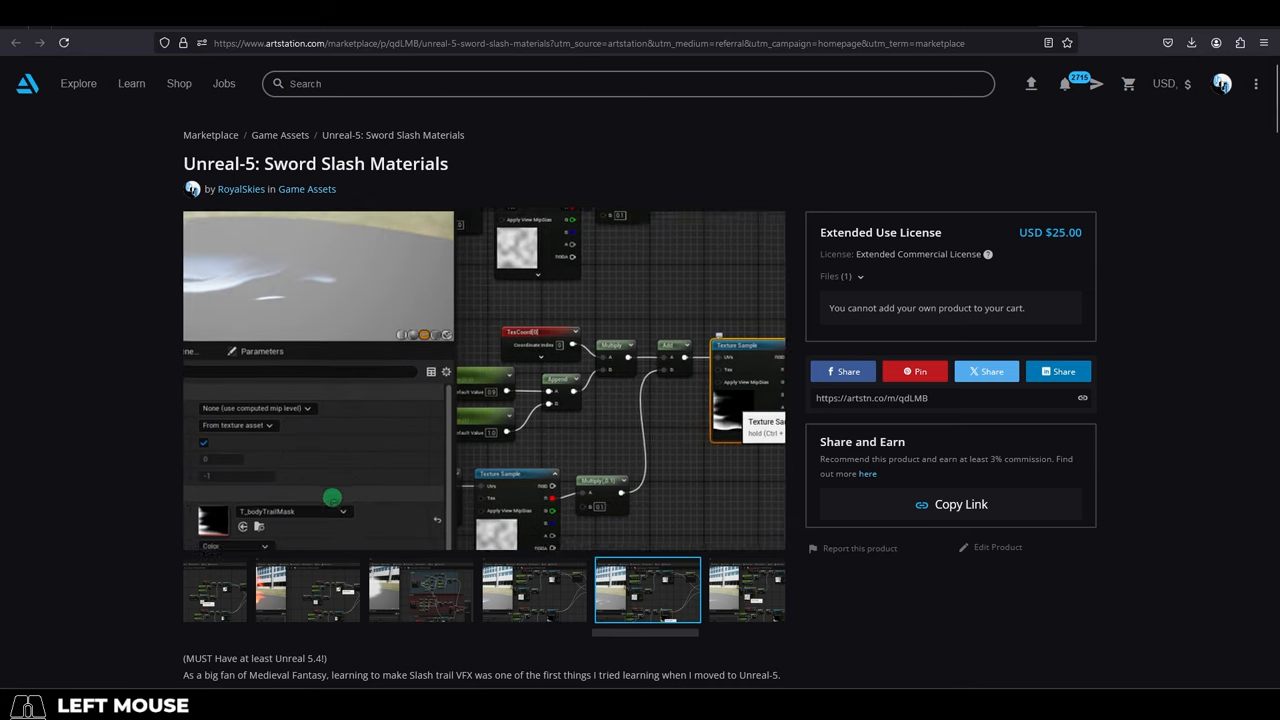
pyautogui.click(746, 590)
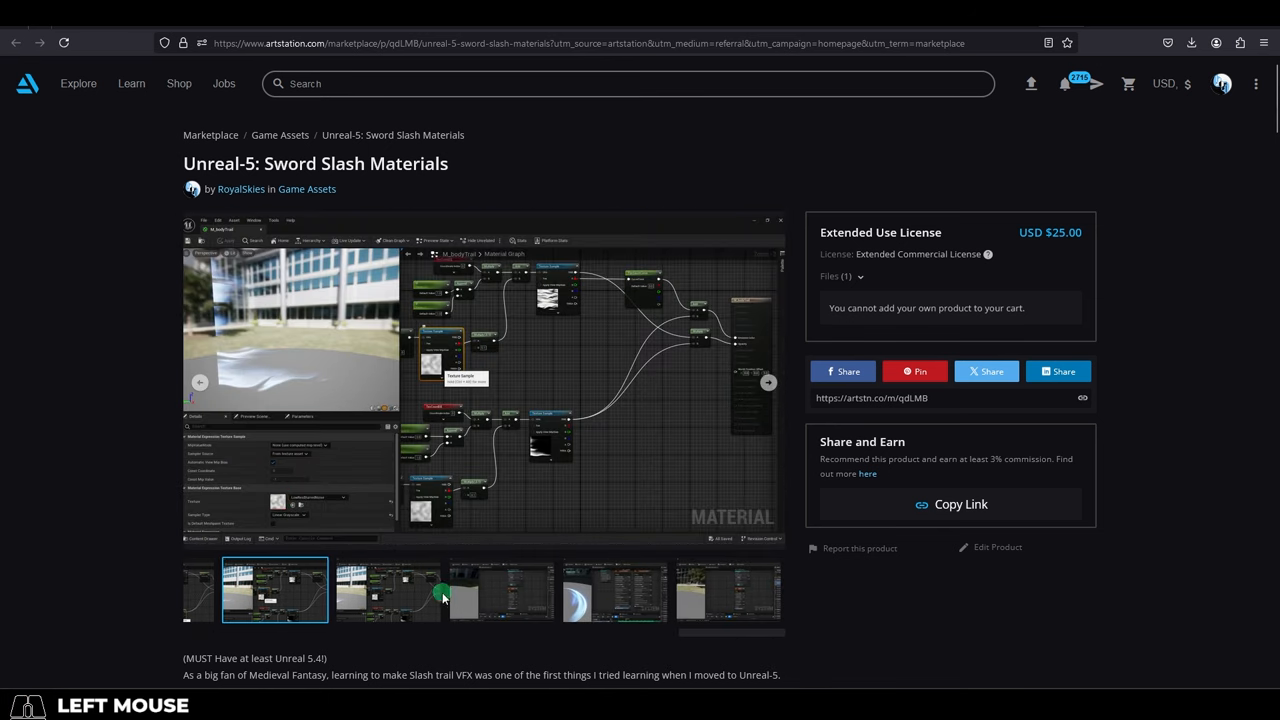
pyautogui.click(388, 590)
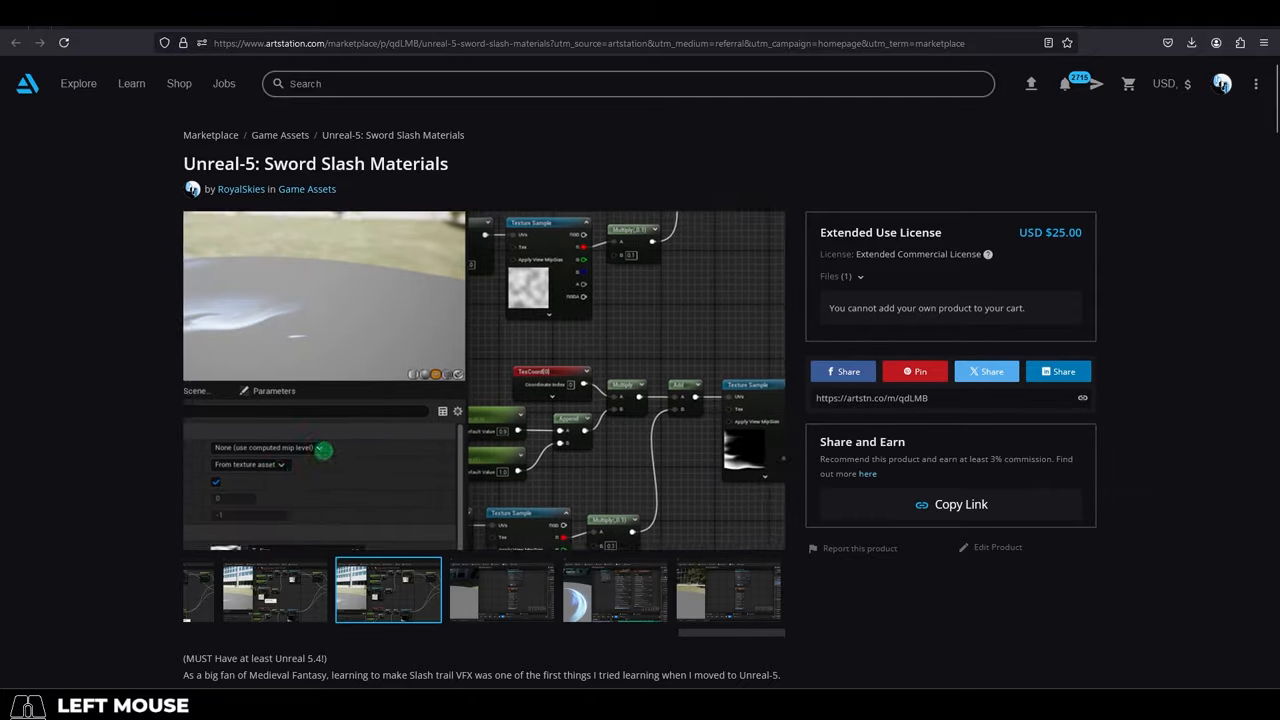